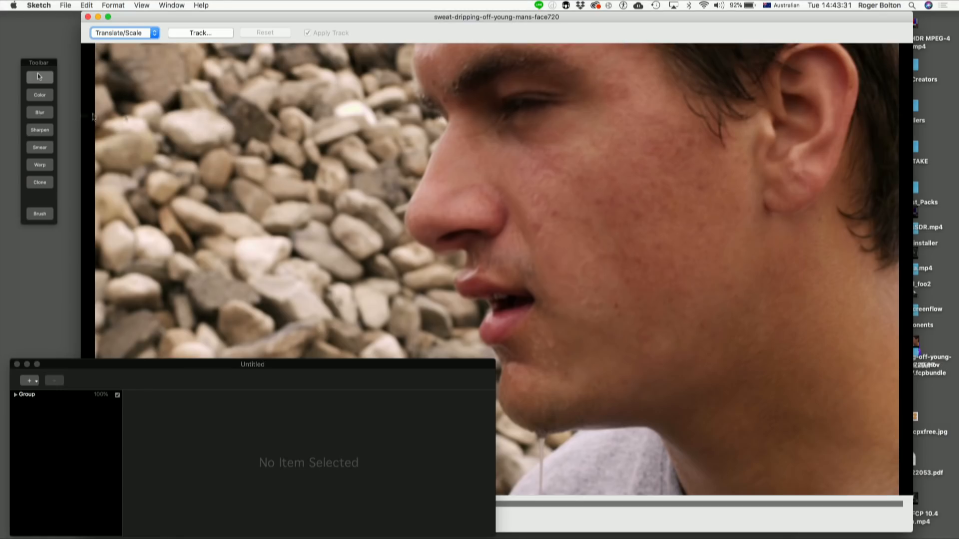
Switch to the Color brush in purple, enlarge and soften it, and paint over the eye.
click(39, 95)
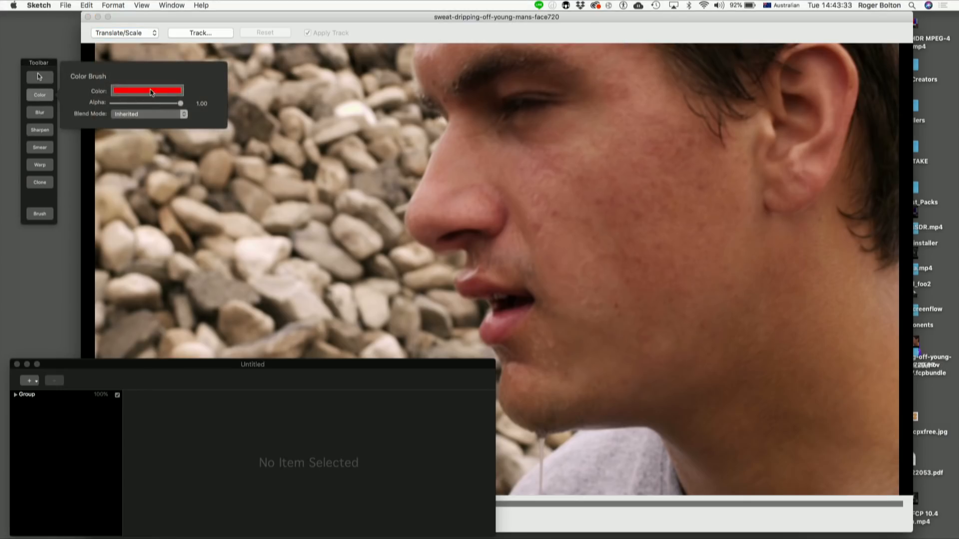
click(147, 90)
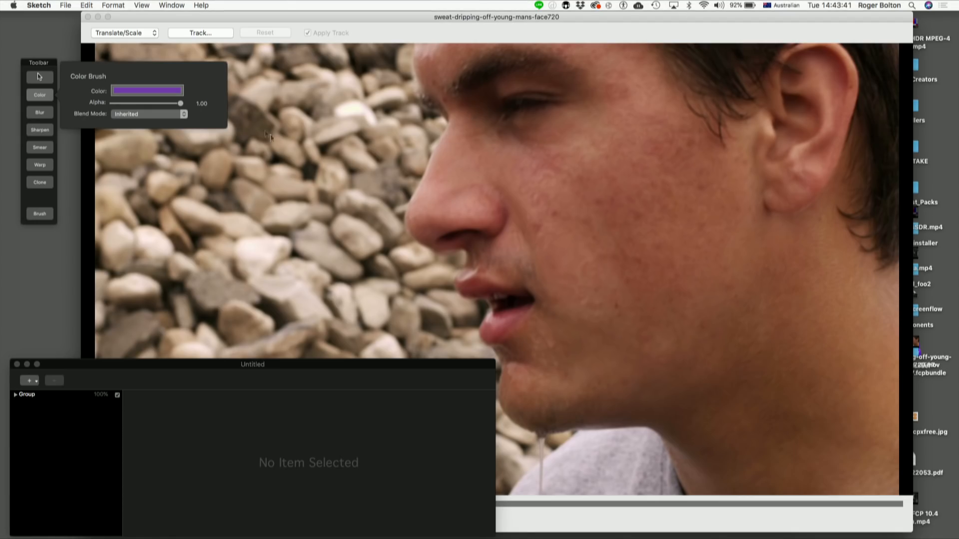
click(39, 214)
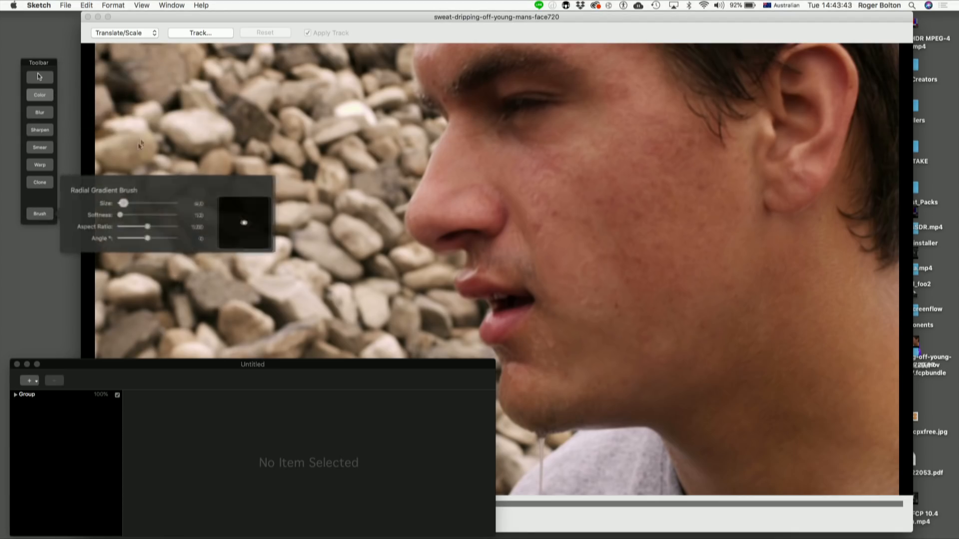
drag(121, 203, 158, 203)
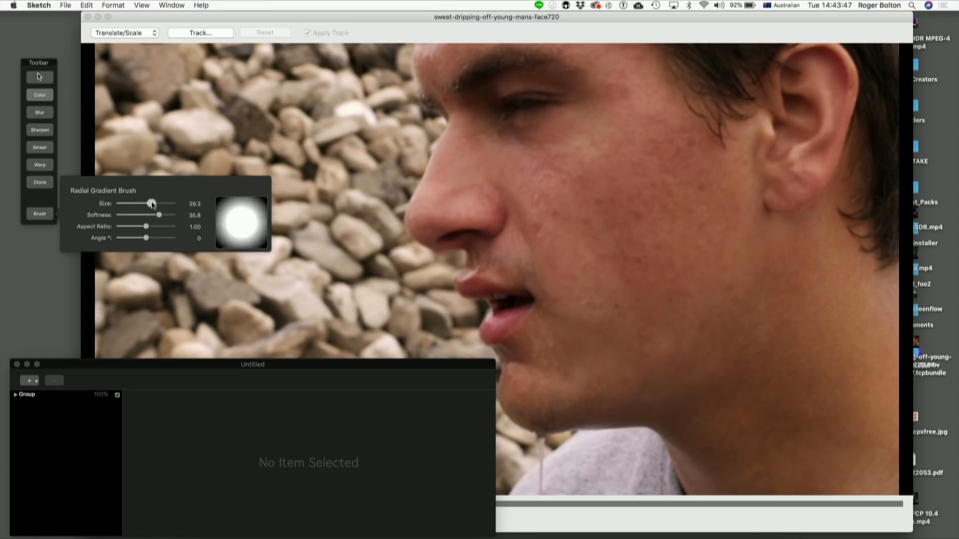
drag(151, 202, 145, 202)
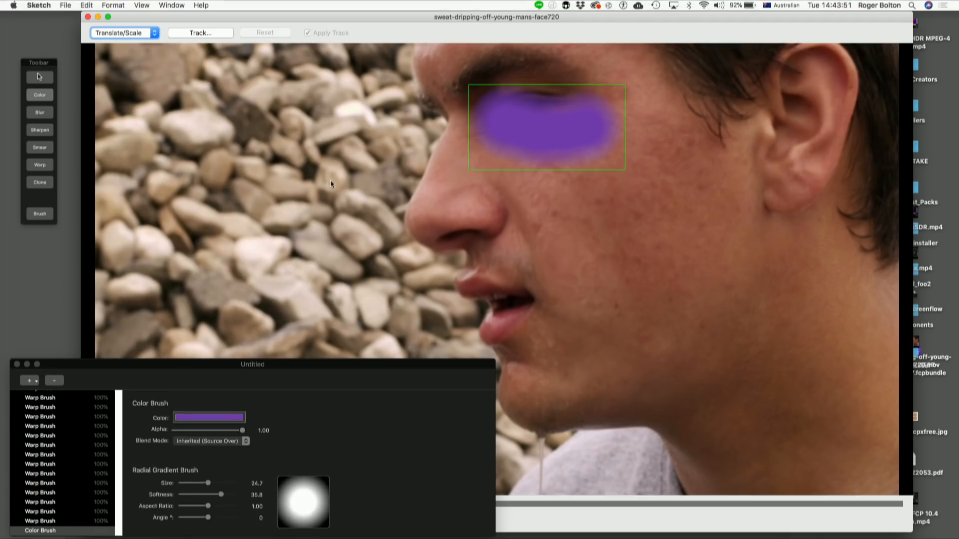
Set the Color Brush blend mode to Darken, lower alpha to about 0.54, then select the Group.
click(211, 441)
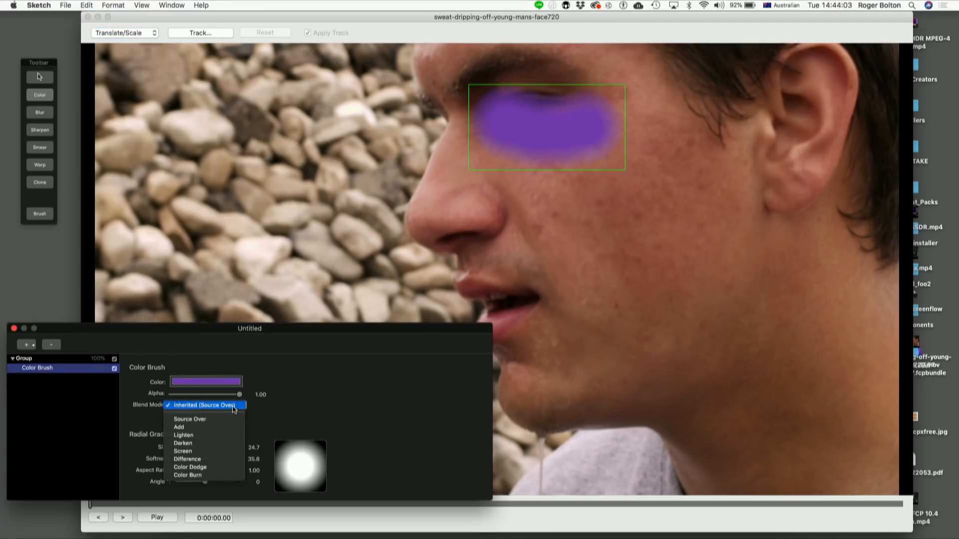
click(183, 443)
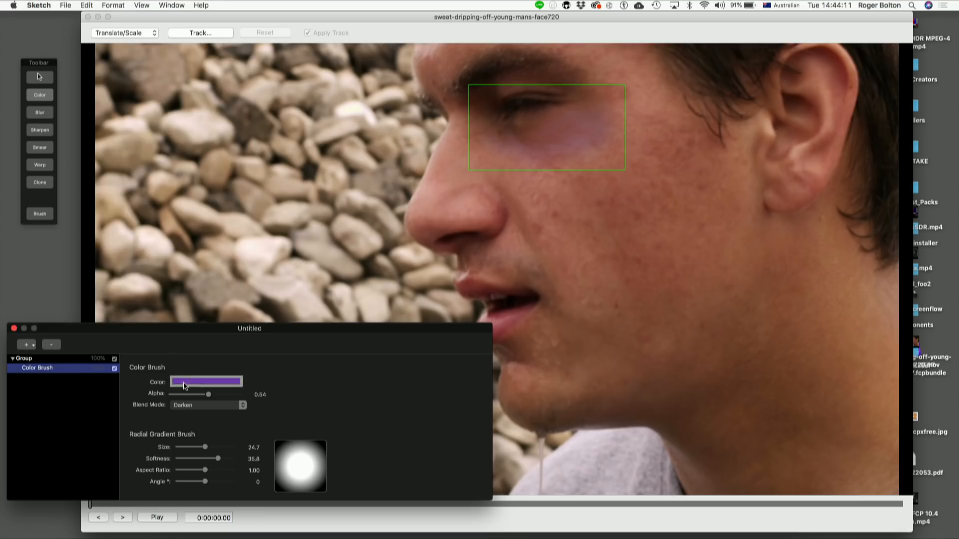
click(207, 381)
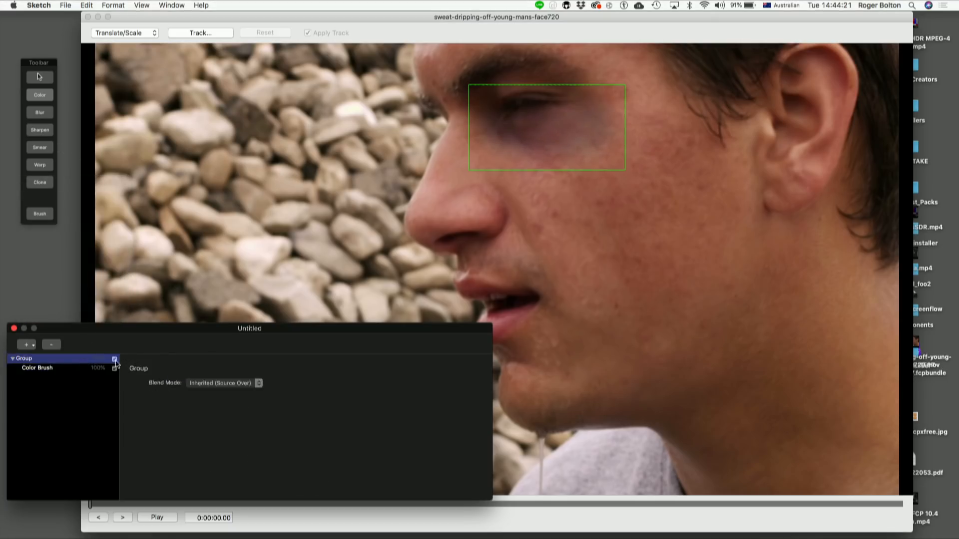
click(115, 359)
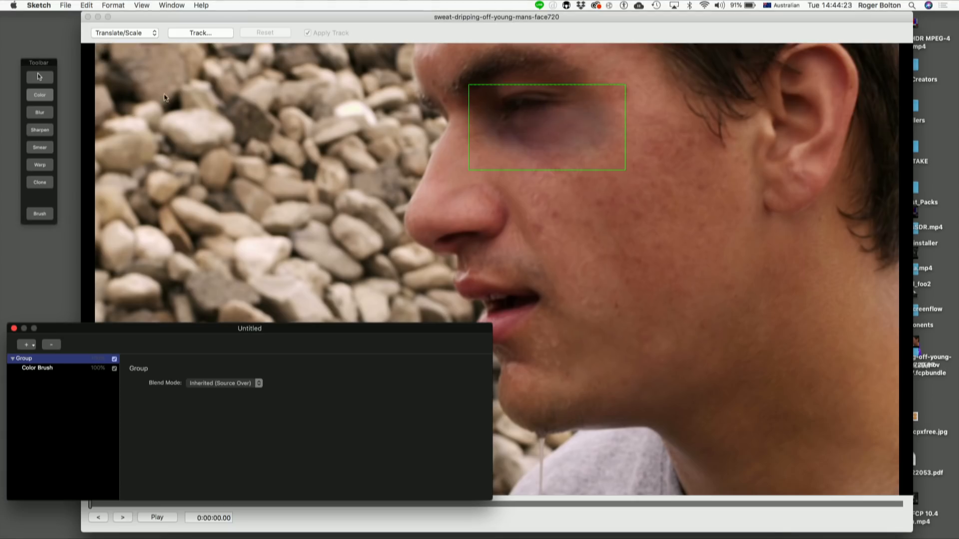
Track the boxed bruise region through the clip with Apply Track left enabled.
click(200, 33)
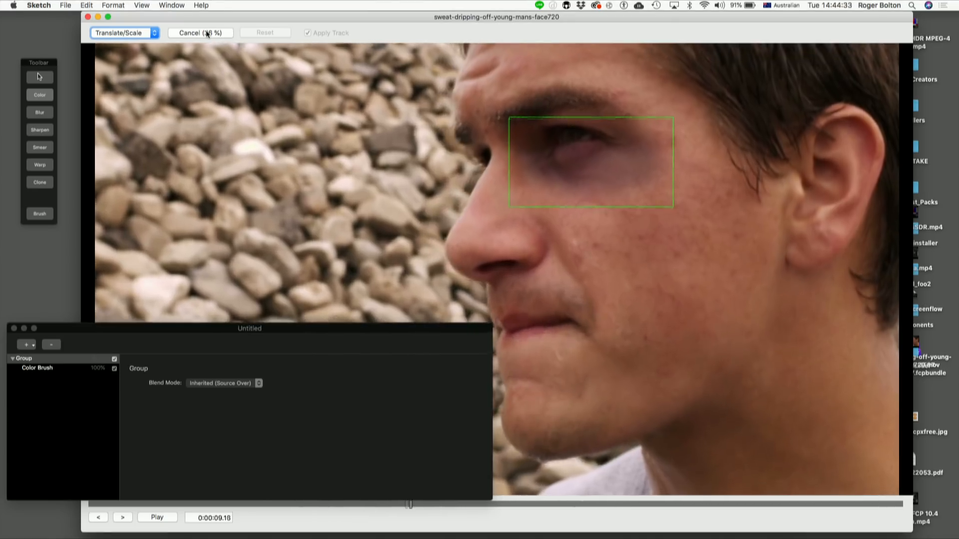
click(200, 32)
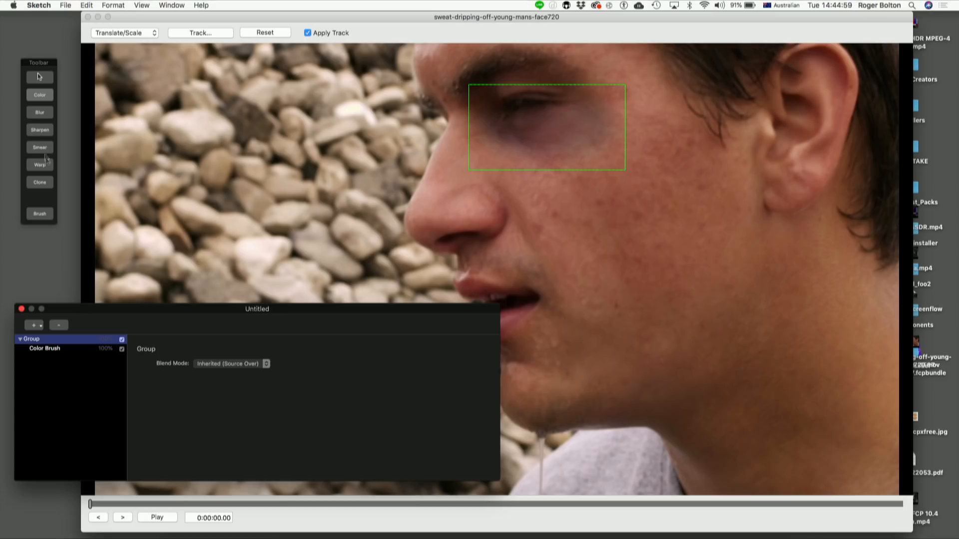
mouse_move(183, 42)
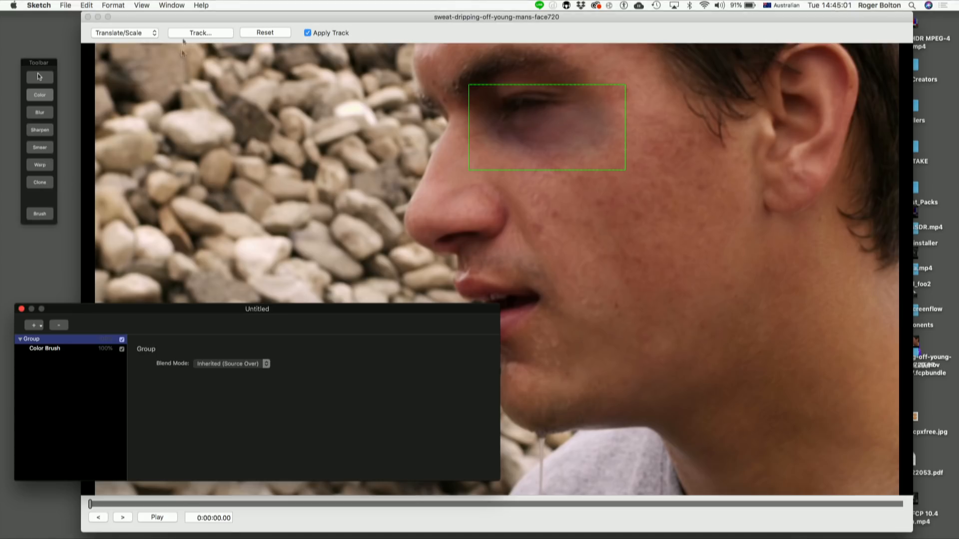
Load closeup-on-little-girls-eyes-as-she-smiles_720p.mov as the new video.
click(65, 5)
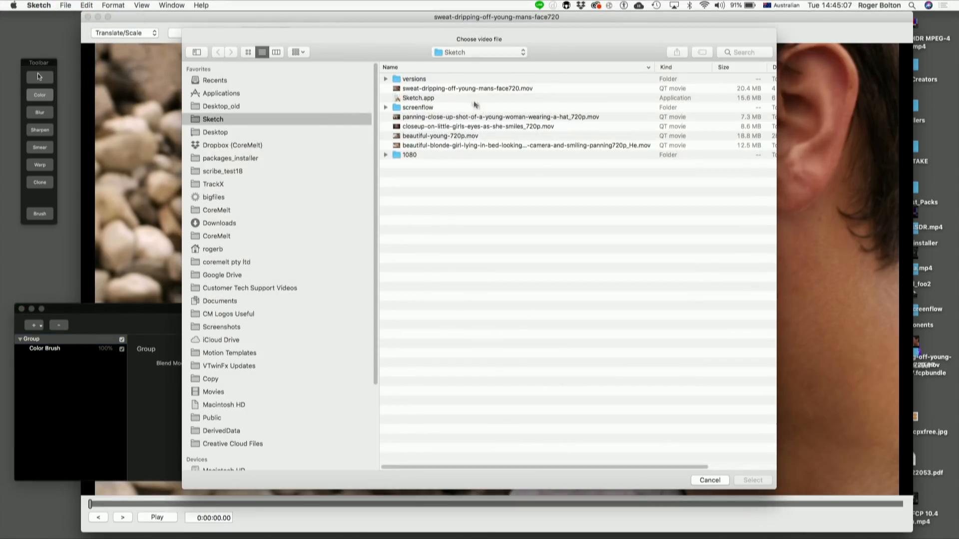
mouse_move(486, 139)
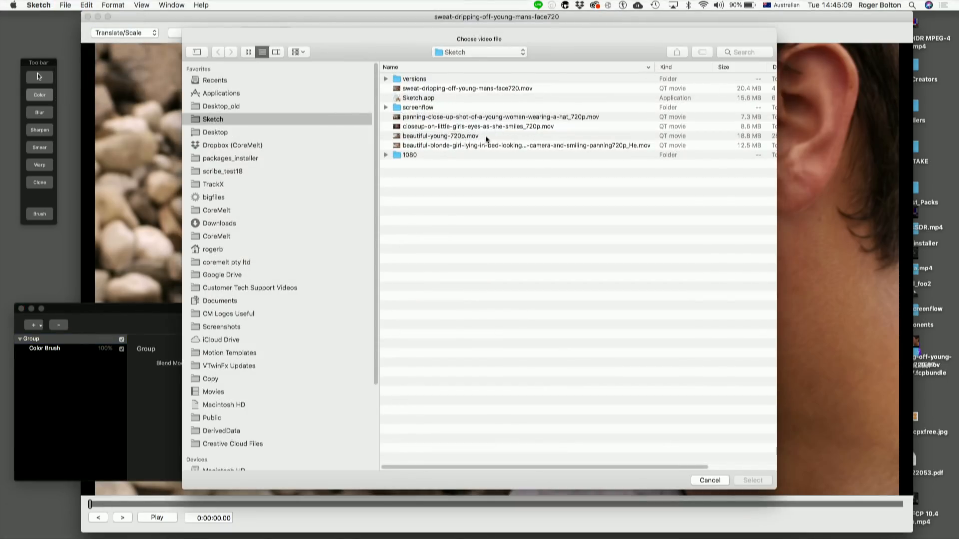
click(477, 126)
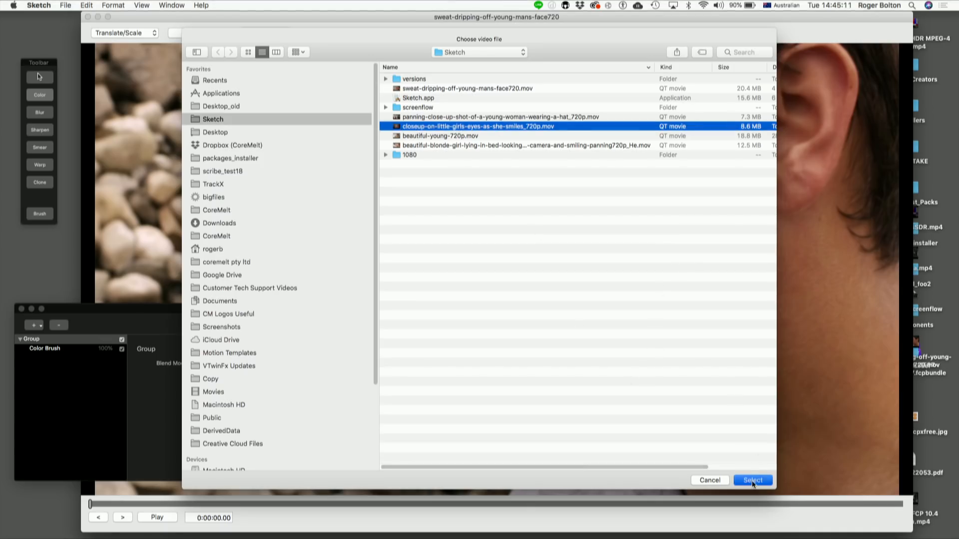
click(752, 480)
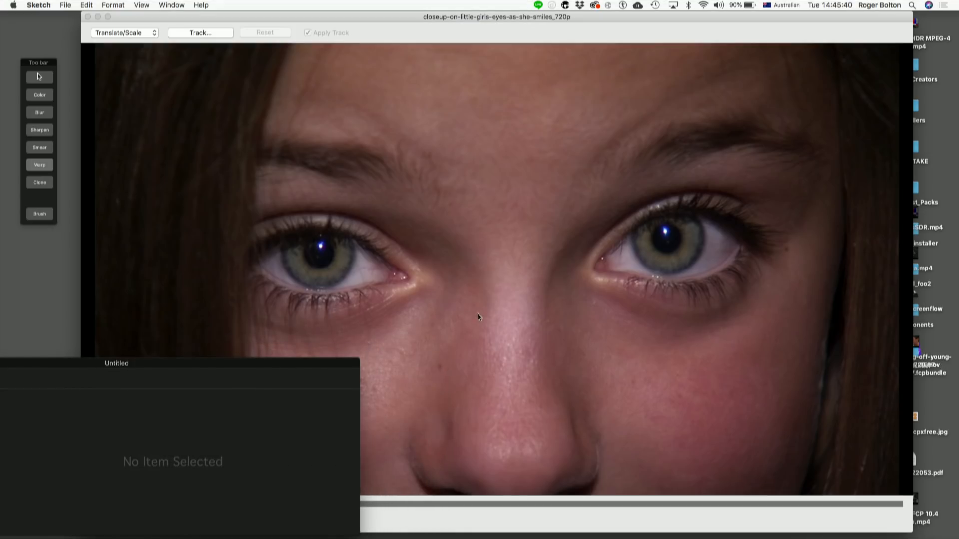
Paint warp strokes on the girl's brow, then track the region between her eyes.
click(39, 165)
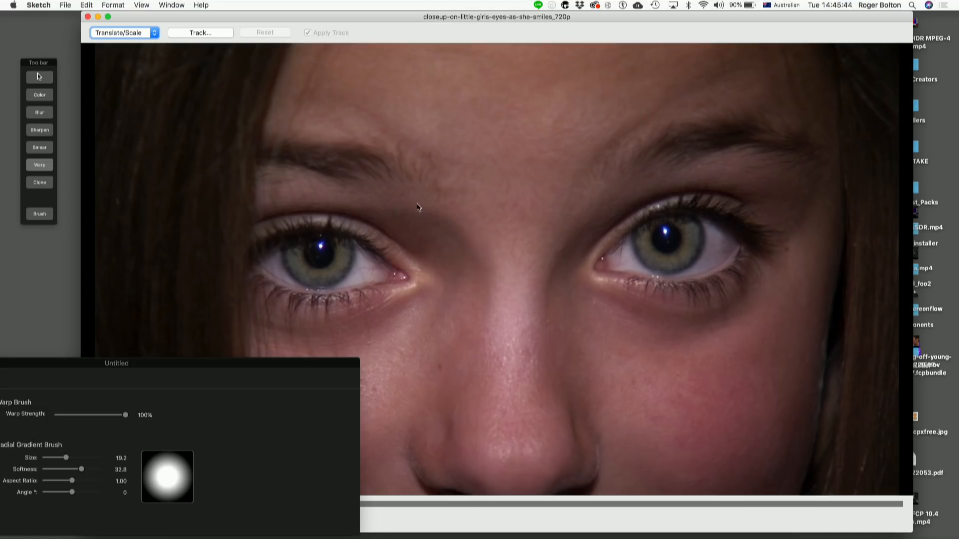
mouse_move(359, 194)
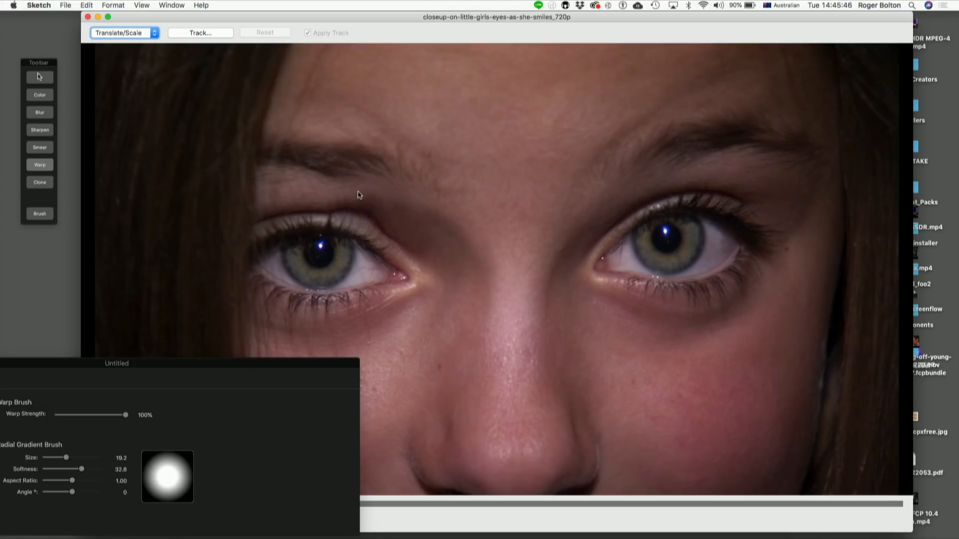
drag(326, 160, 393, 234)
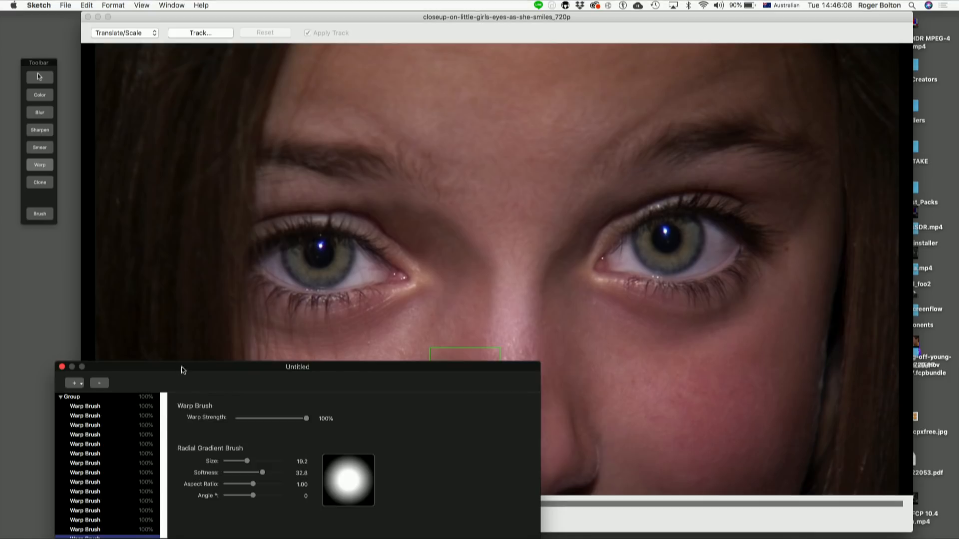
click(200, 33)
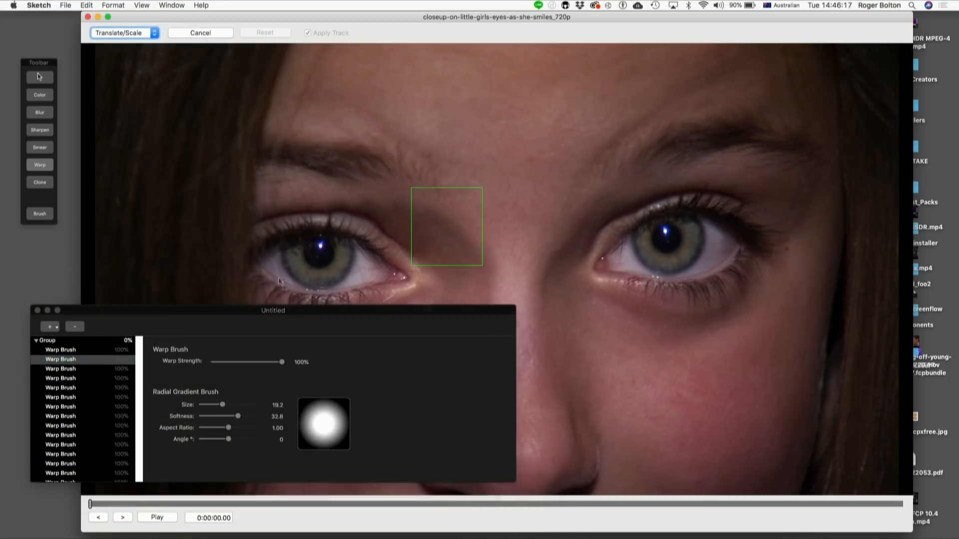